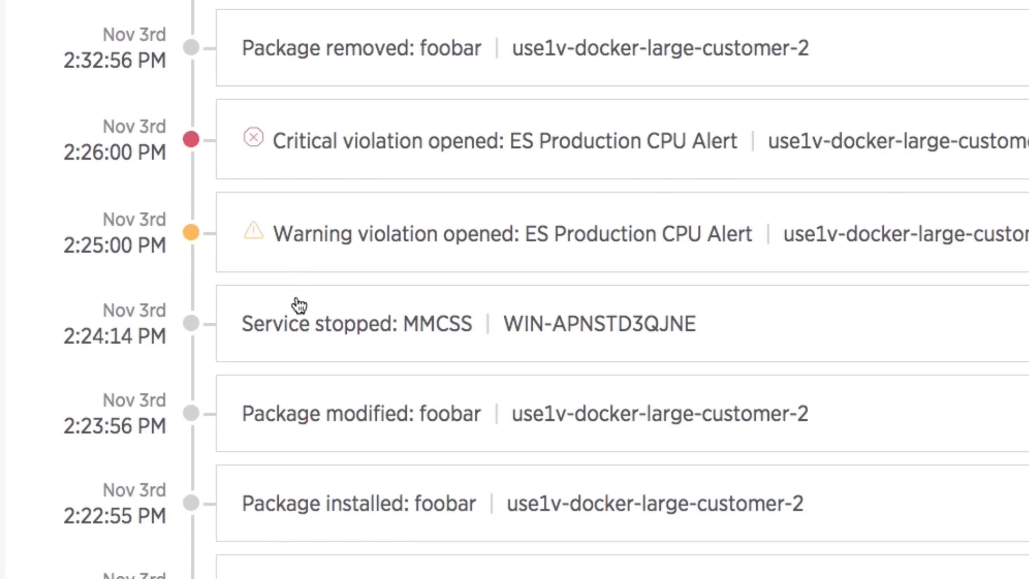
- Leave the event feed and open the Inventory page to search host inventory
click(357, 324)
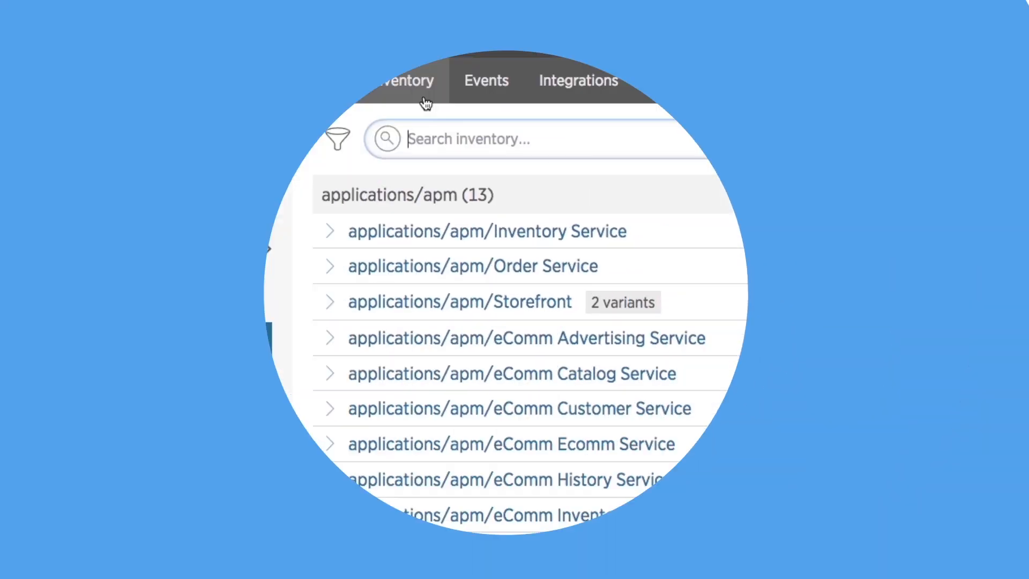
- Search inventory for OpenSSL to show its variants, then filter Docker processes by containerImageName
text(OpenSSL)
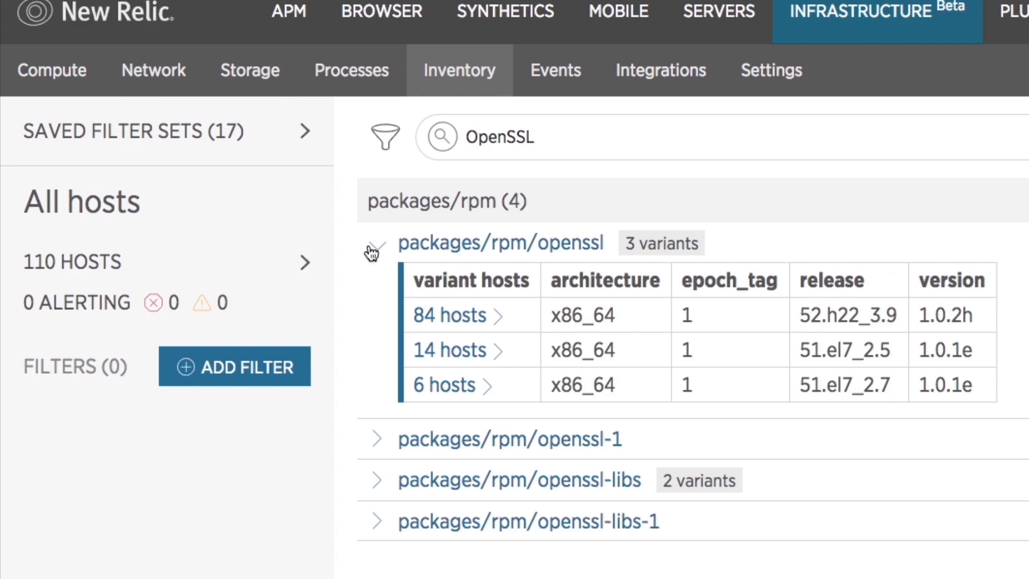
click(450, 350)
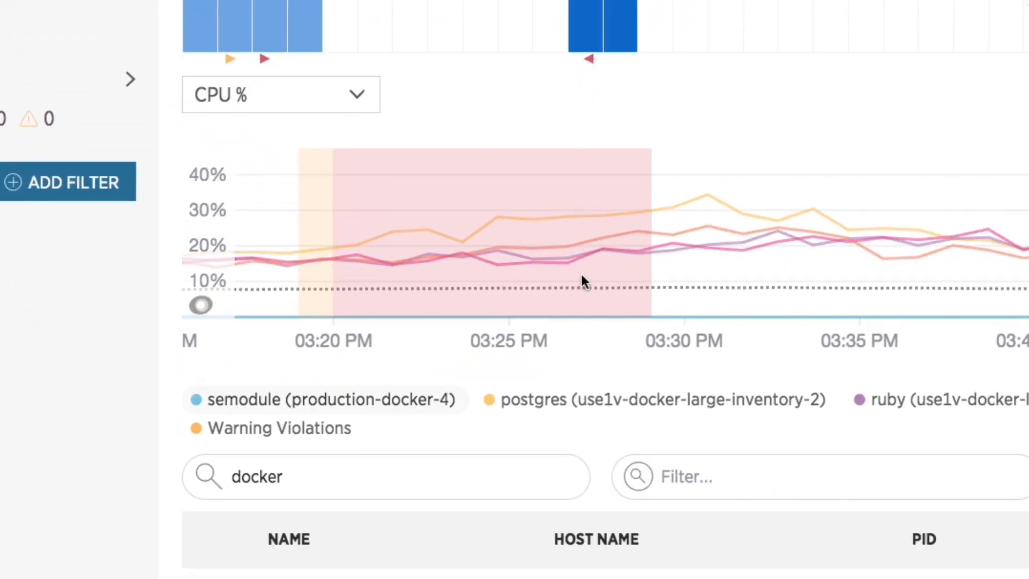
text(containerImageN)
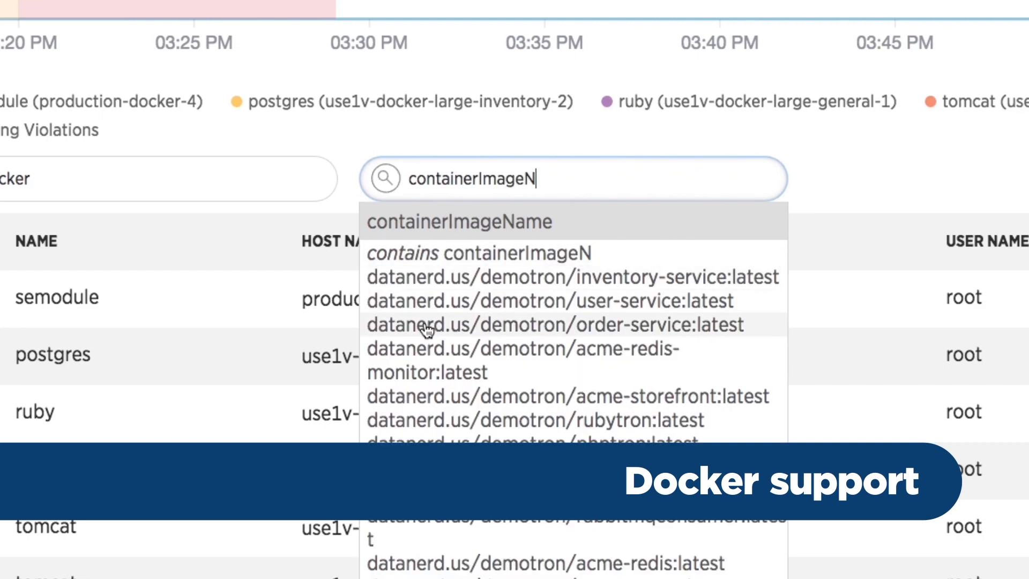
click(562, 324)
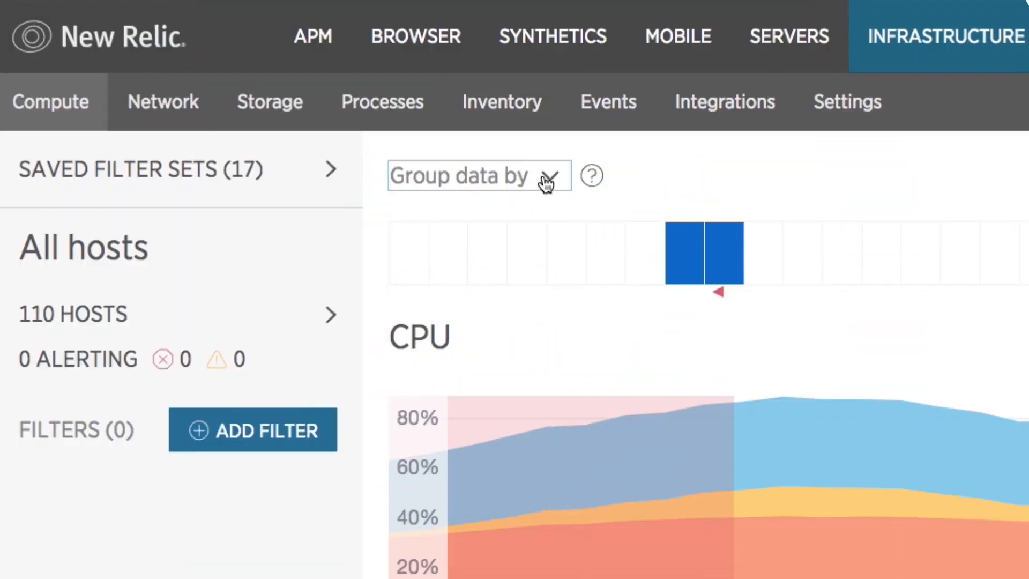
- Group host CPU charts by ec2InstanceType, showing c4.2xlarge, t2.micro and c4.4xlarge
text(ec2Inst)
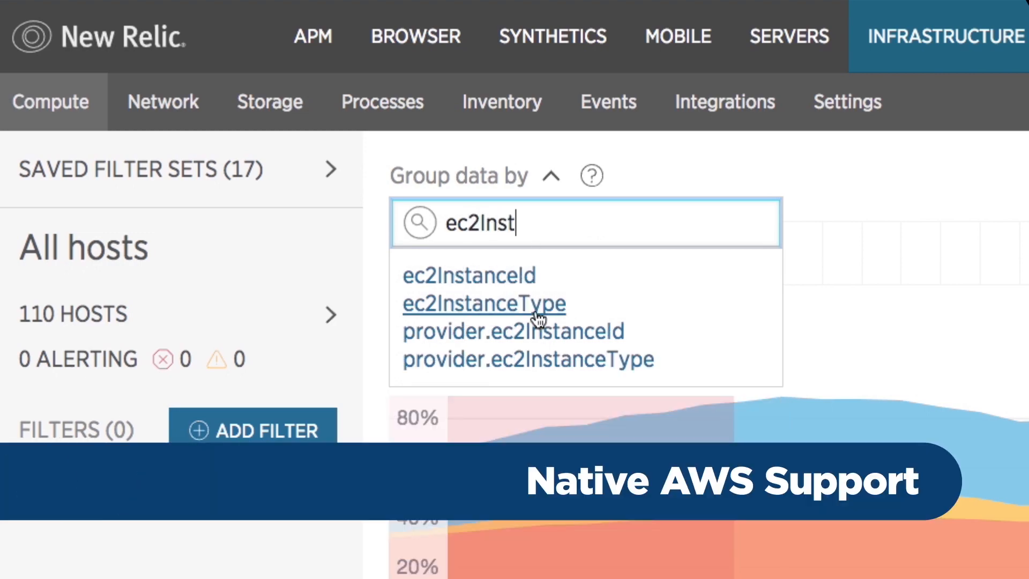
click(483, 303)
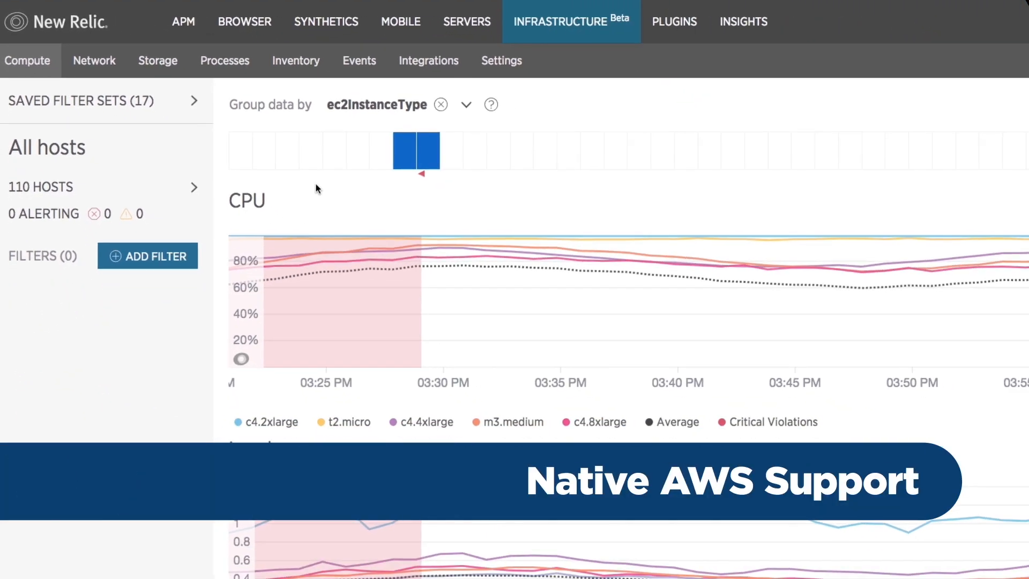